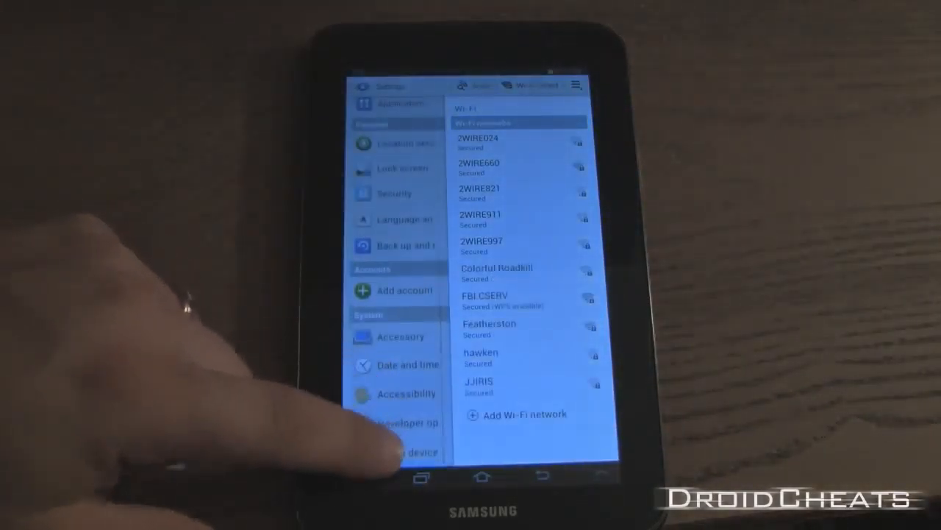
- View the tablet's About device page showing the model number and Android 4.1.1
{"action": "left_click", "coordinate": [400, 451]}
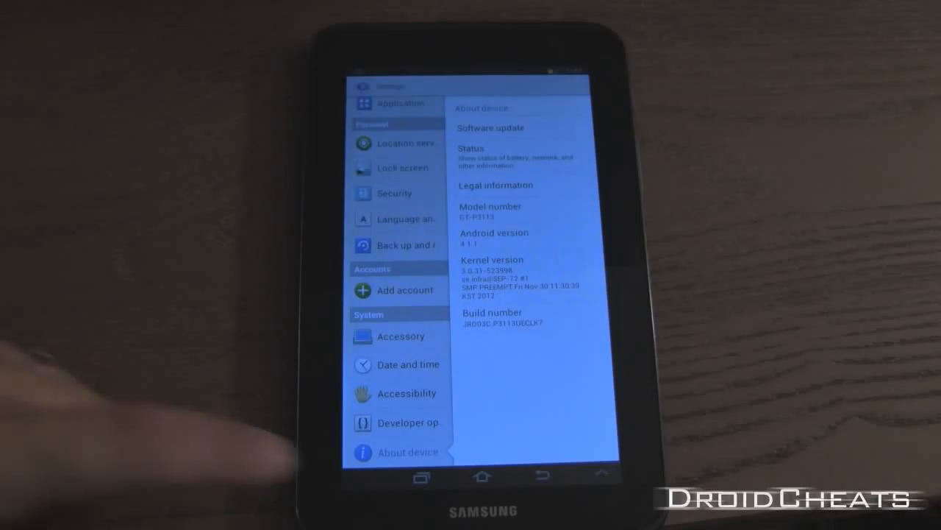
{"action": "left_click", "coordinate": [481, 476]}
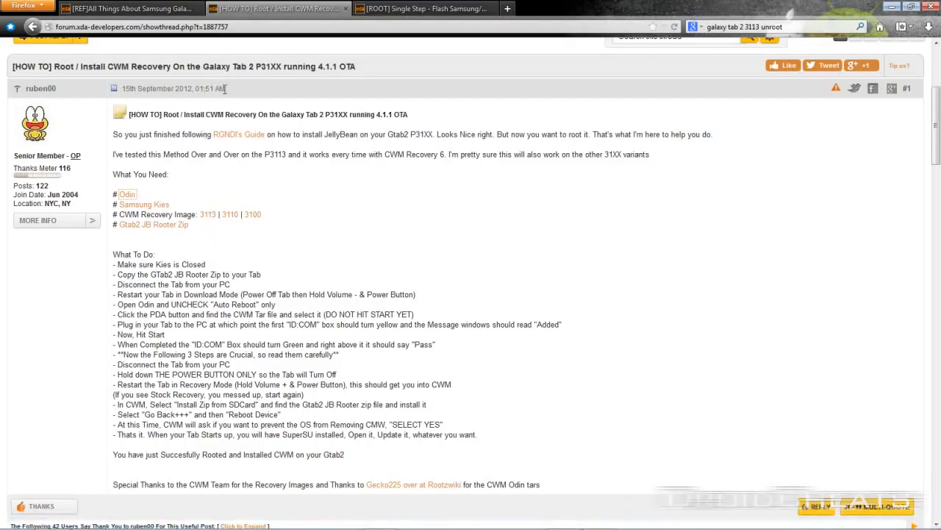
{"action": "mouse_move", "coordinate": [350, 173]}
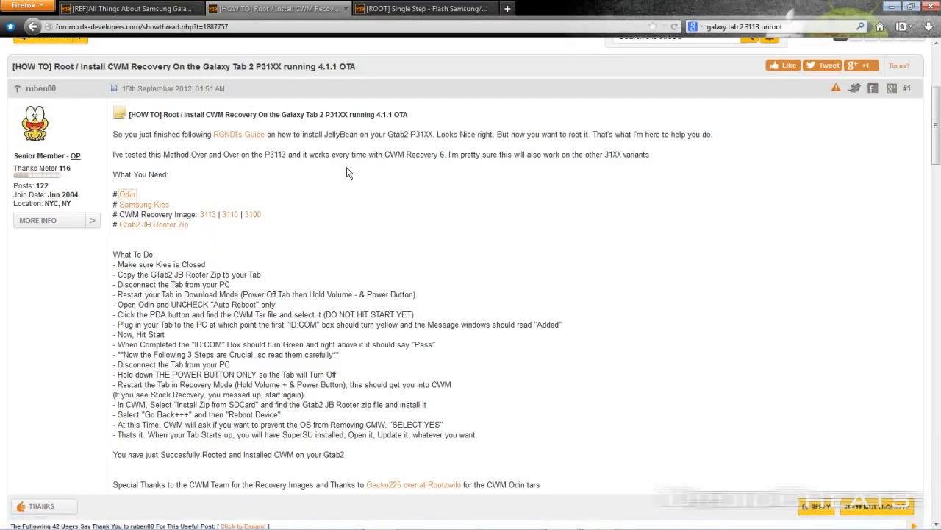
{"action": "mouse_move", "coordinate": [175, 175]}
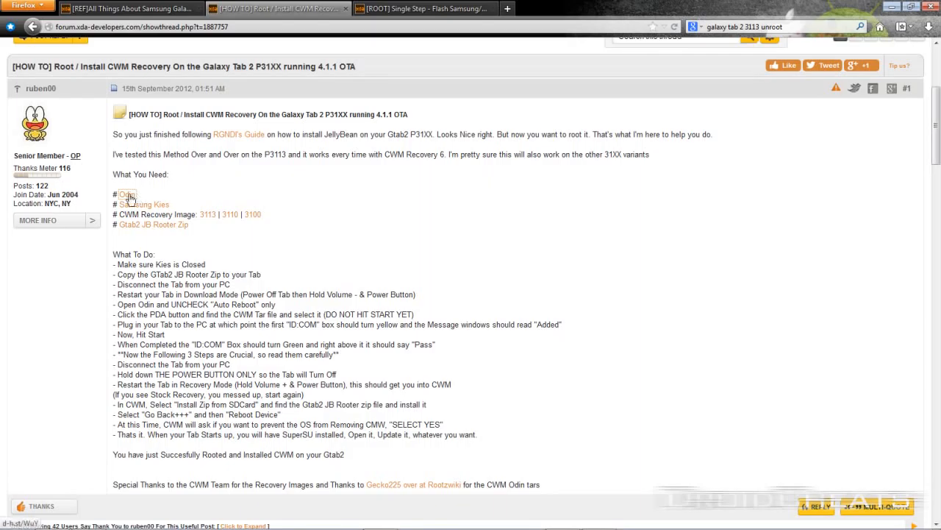
{"action": "mouse_move", "coordinate": [150, 215]}
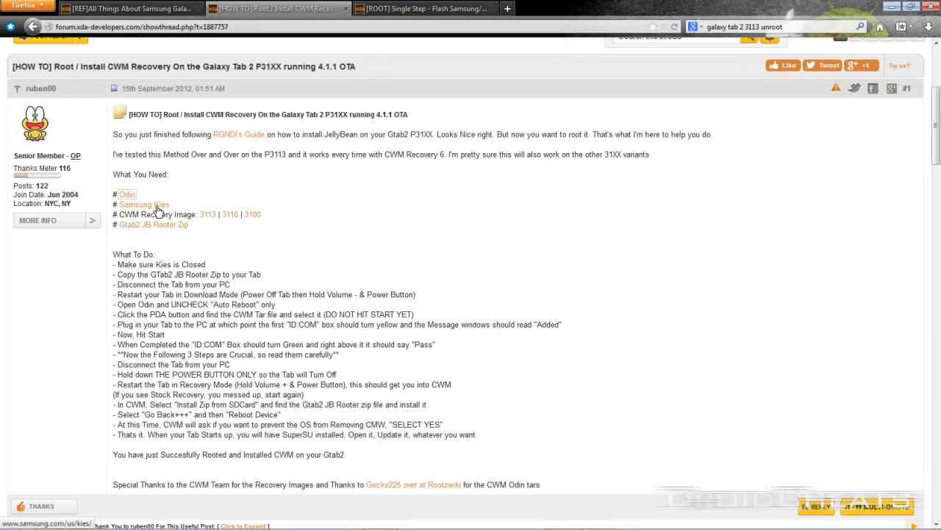
{"action": "mouse_move", "coordinate": [156, 212]}
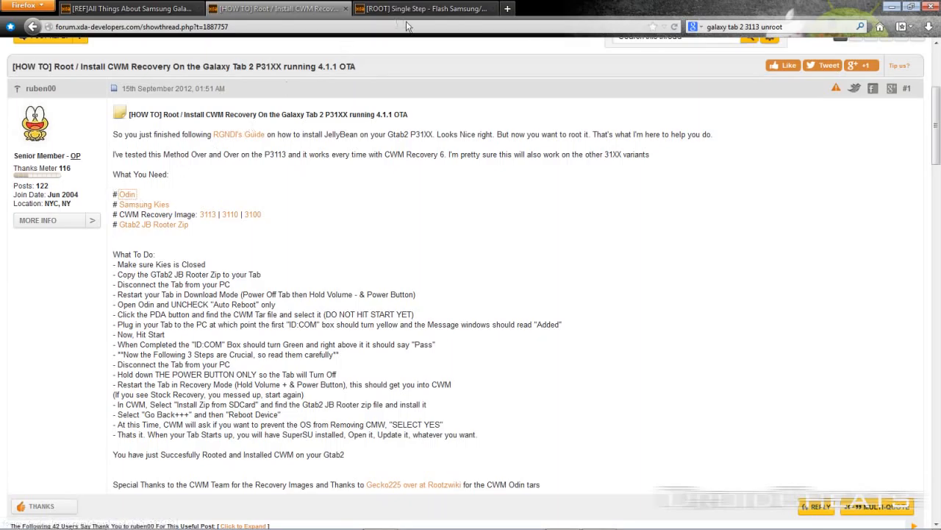
{"action": "mouse_move", "coordinate": [430, 9]}
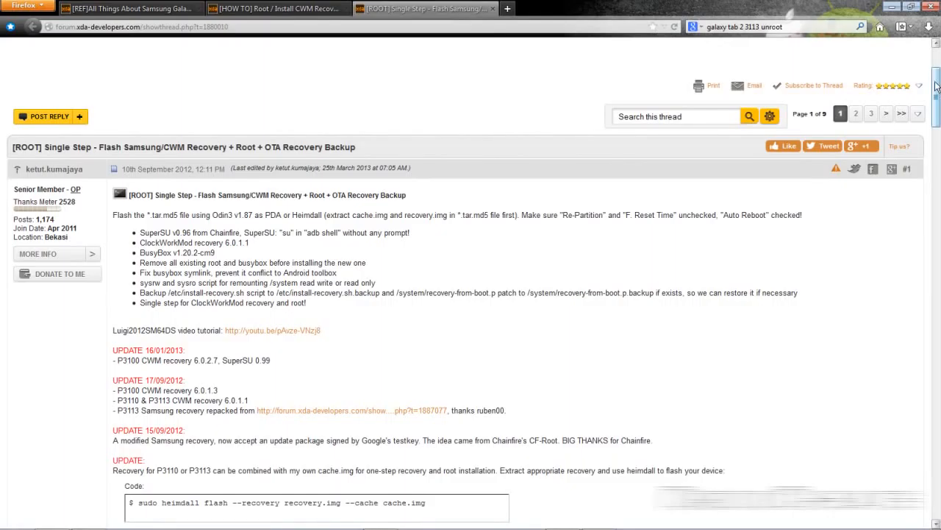
- Scroll the XDA thread down to its Attached Files with the P31xx CWM recovery zips
{"action": "scroll", "scroll_direction": "down", "scroll_amount": 3}
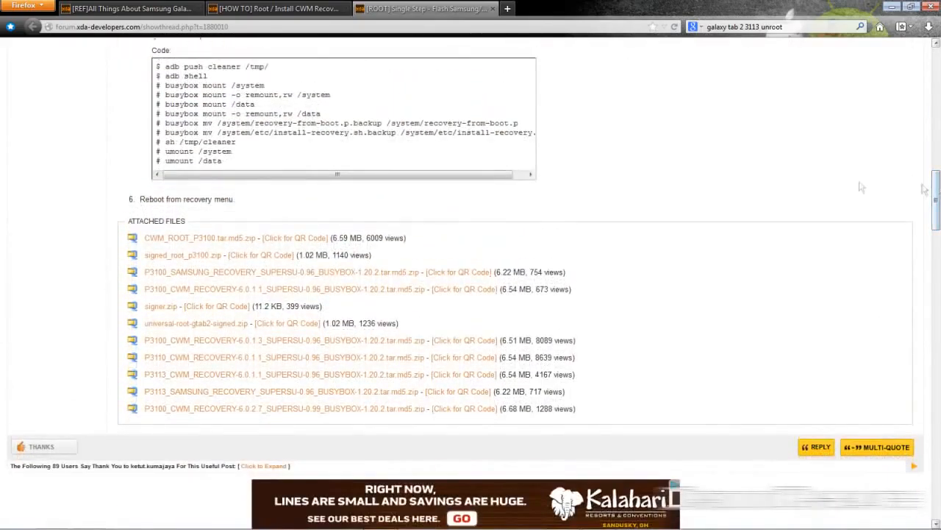
{"action": "mouse_move", "coordinate": [213, 408]}
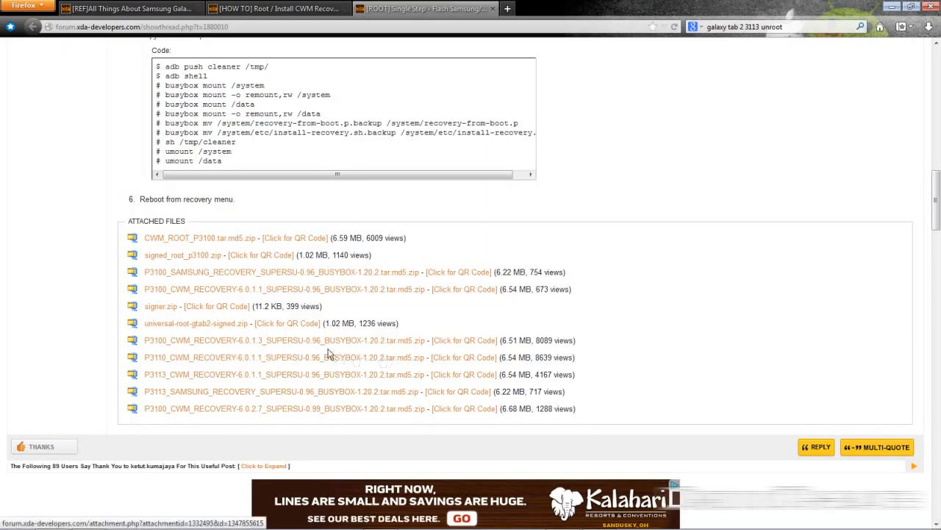
{"action": "mouse_move", "coordinate": [83, 324]}
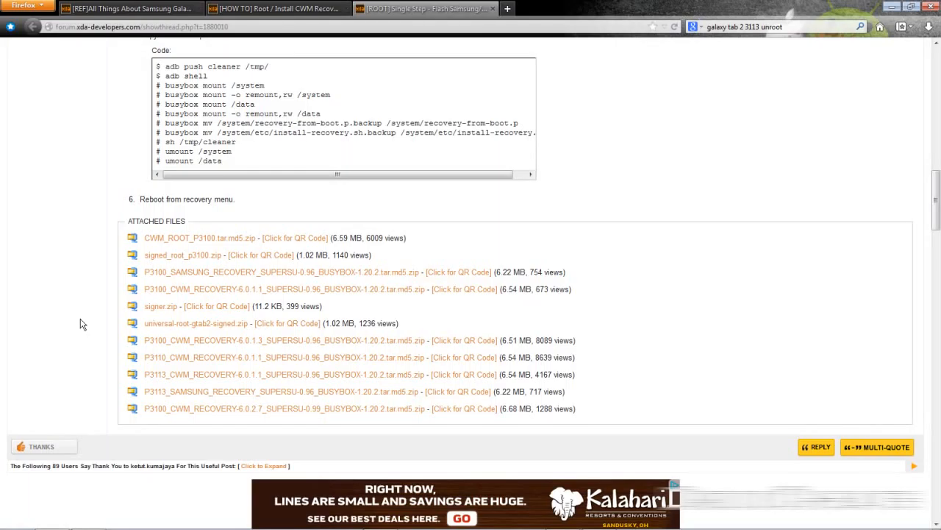
{"action": "mouse_move", "coordinate": [154, 377]}
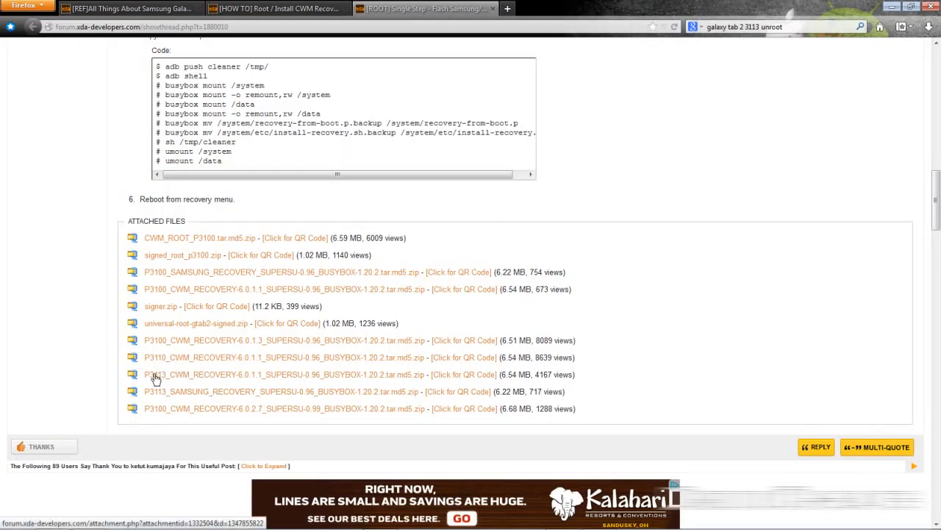
{"action": "mouse_move", "coordinate": [238, 379]}
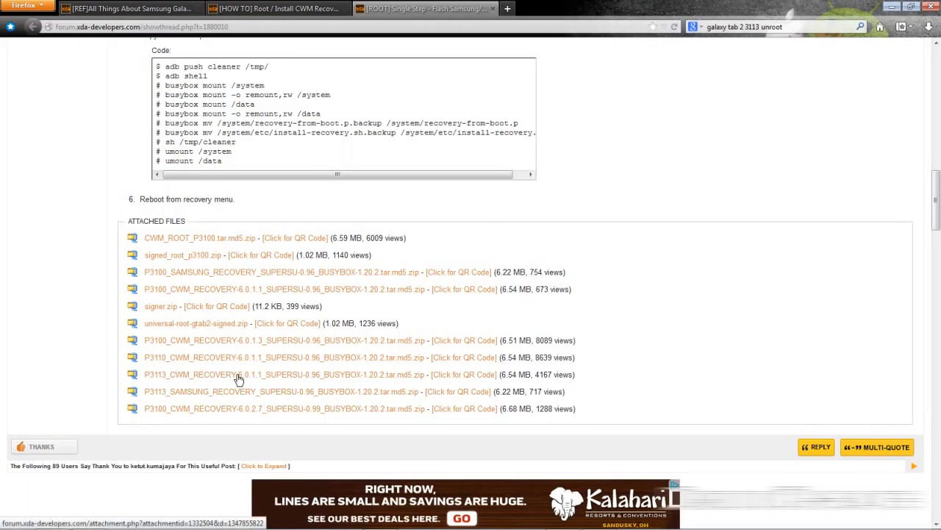
{"action": "left_click", "coordinate": [229, 375]}
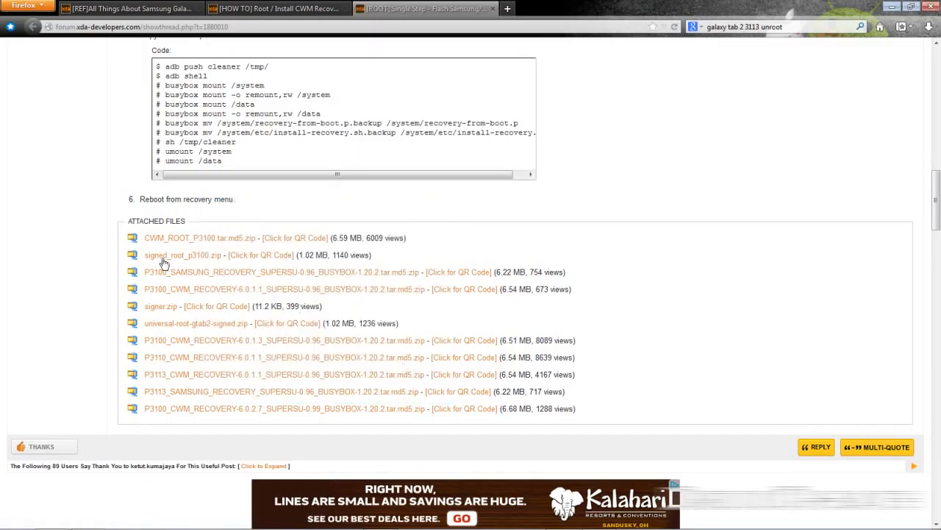
{"action": "mouse_move", "coordinate": [251, 365]}
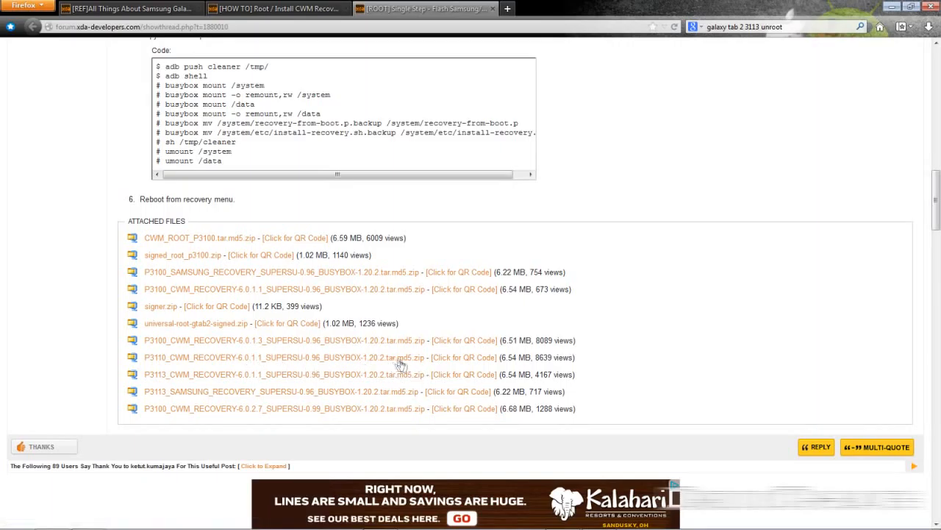
{"action": "mouse_move", "coordinate": [410, 367]}
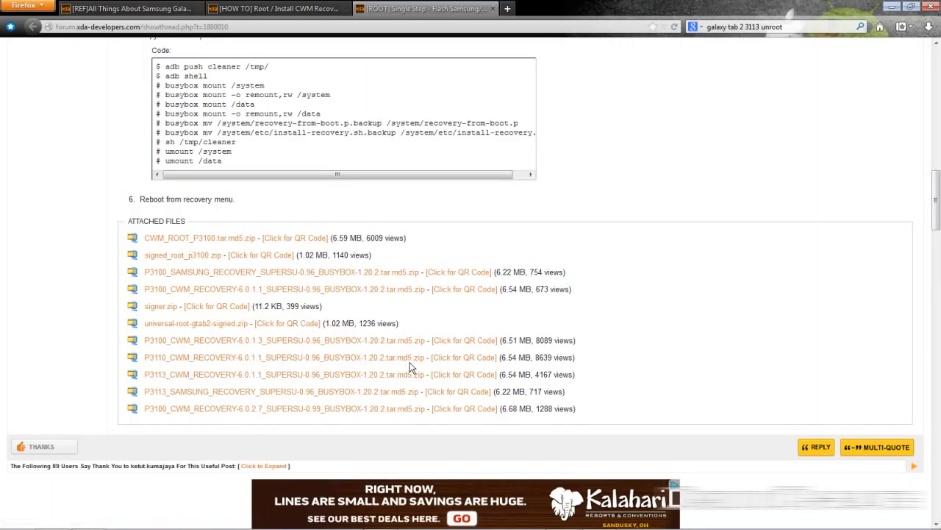
{"action": "mouse_move", "coordinate": [409, 365]}
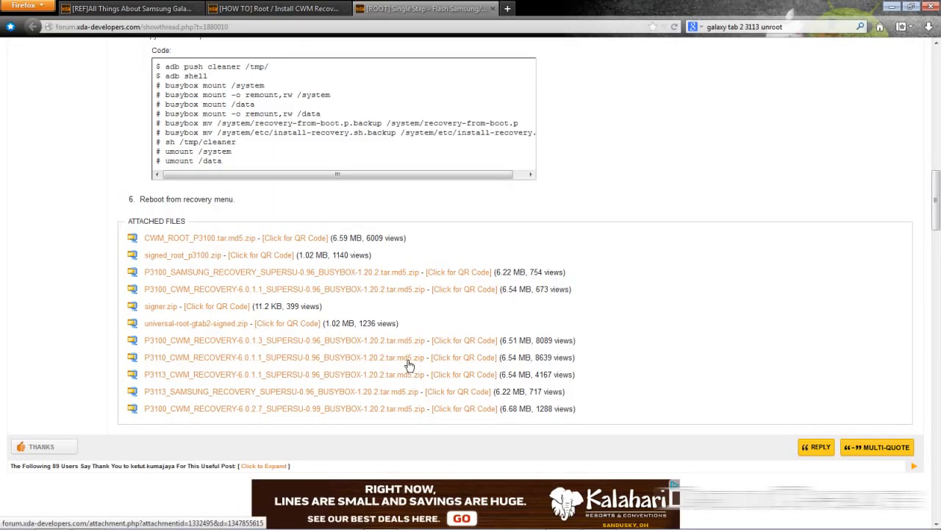
{"action": "mouse_move", "coordinate": [70, 151]}
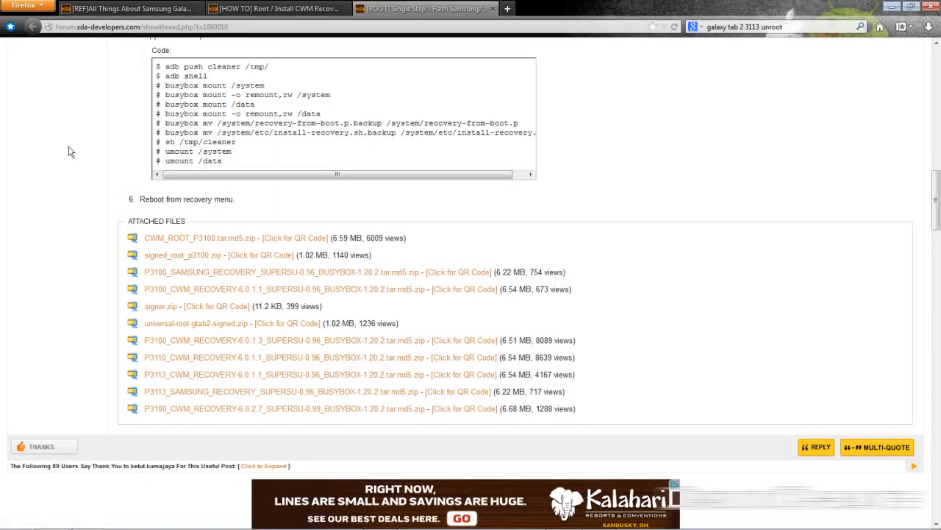
{"action": "mouse_move", "coordinate": [109, 159]}
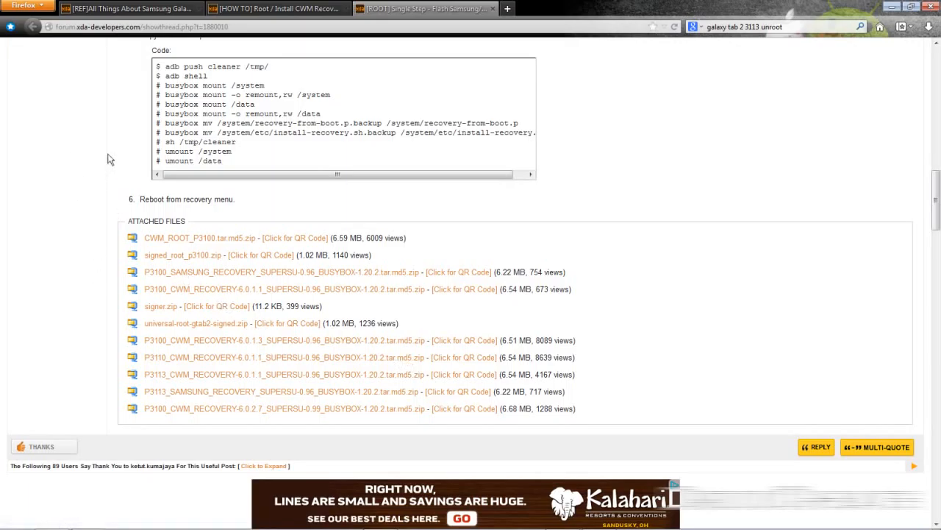
{"action": "mouse_move", "coordinate": [821, 15]}
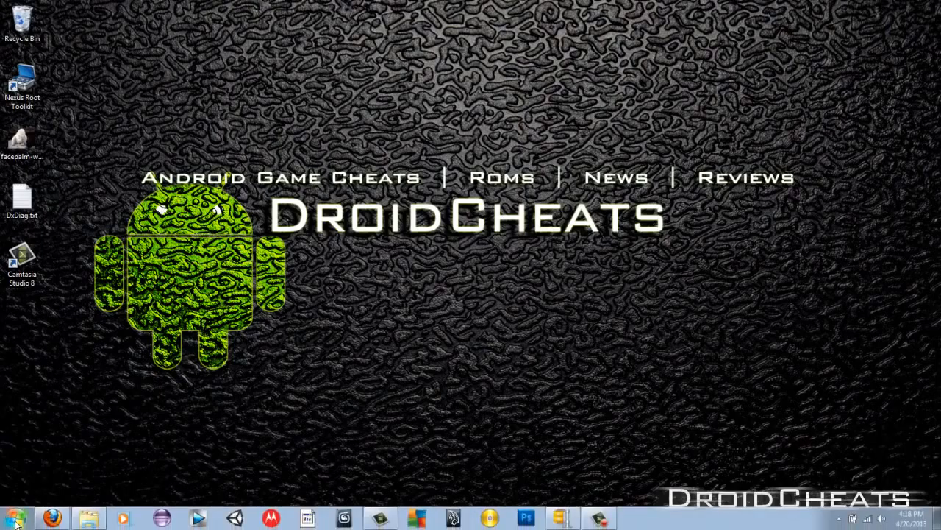
- Launch Odin3-v1.85.exe from the Odin3-v1.85_3 folder in Documents
{"action": "left_click", "coordinate": [88, 518]}
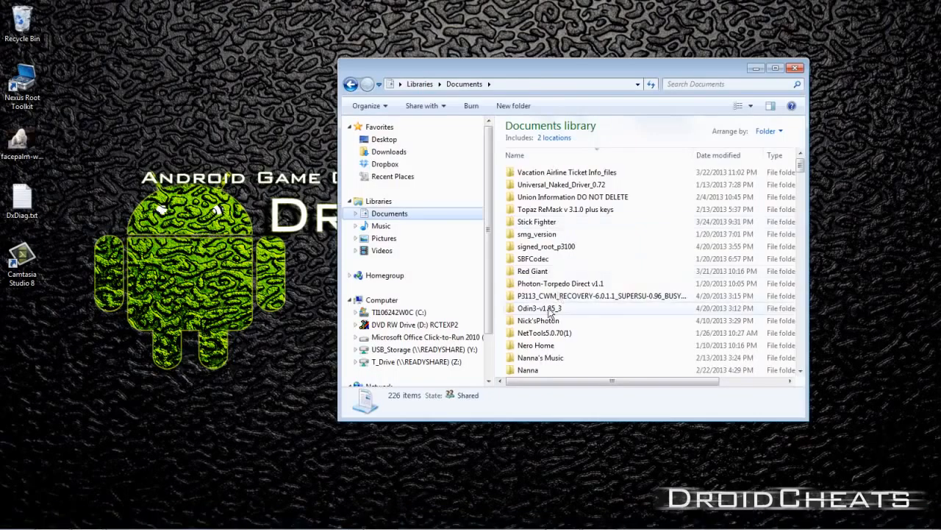
{"action": "double_click", "coordinate": [538, 309]}
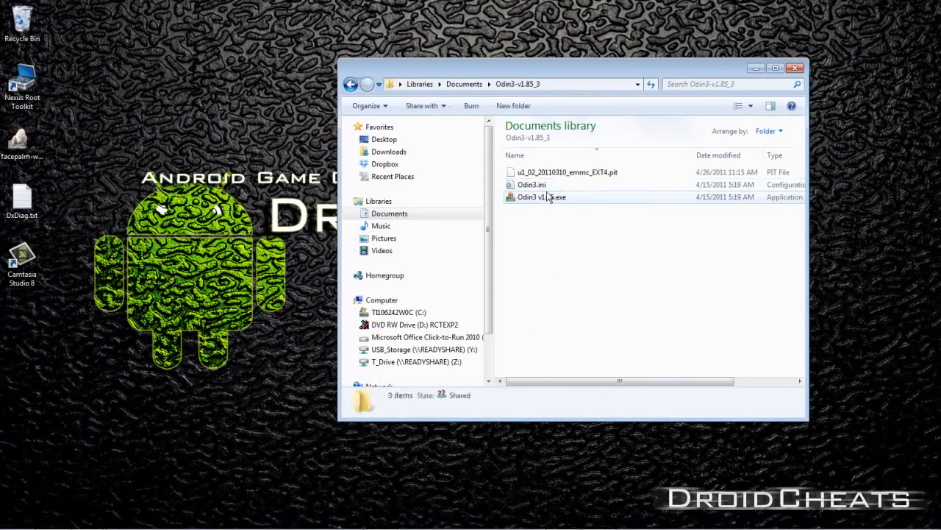
{"action": "left_click", "coordinate": [541, 197]}
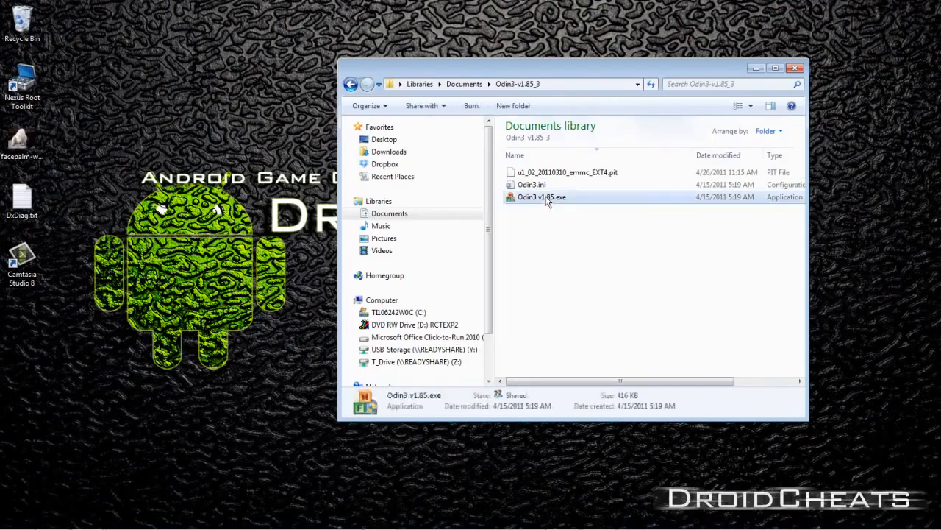
{"action": "double_click", "coordinate": [541, 197]}
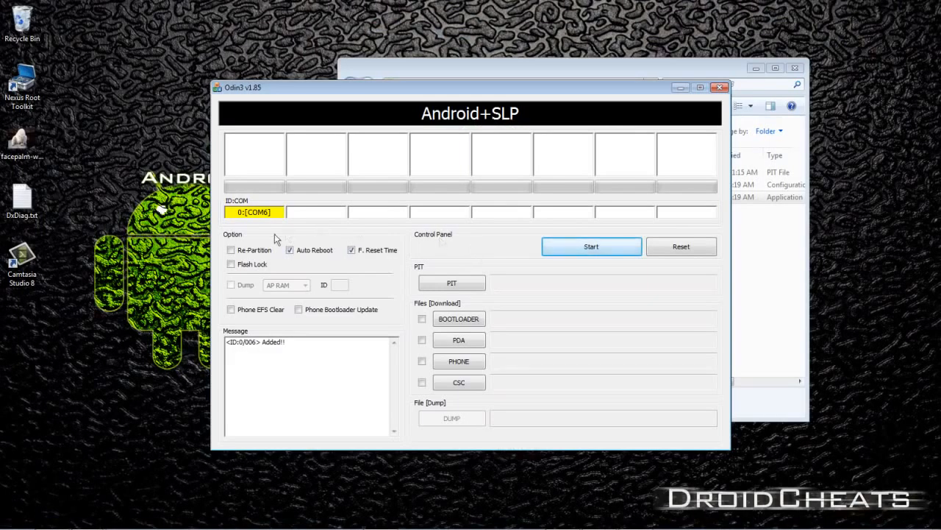
{"action": "mouse_move", "coordinate": [255, 221]}
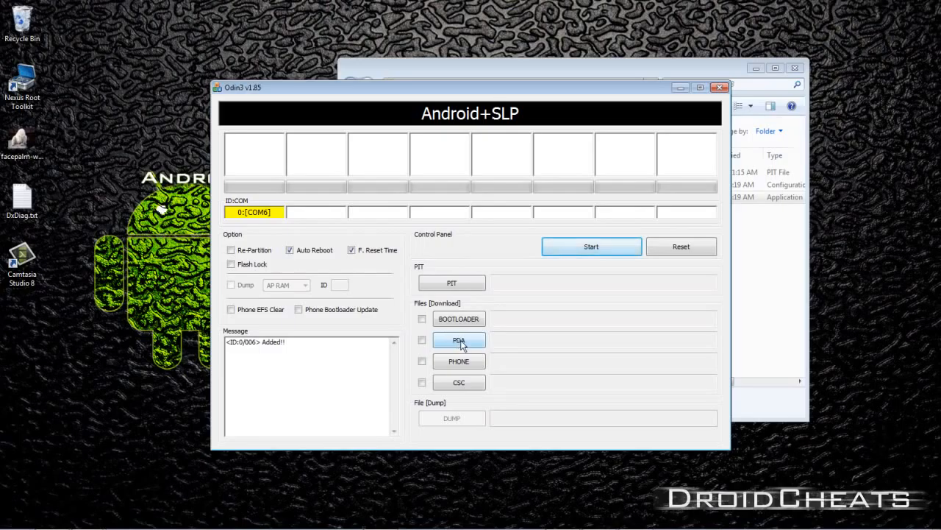
- Load the P3113_CWM_RECOVERY tar.md5 file into Odin3's PDA slot
{"action": "left_click", "coordinate": [459, 340]}
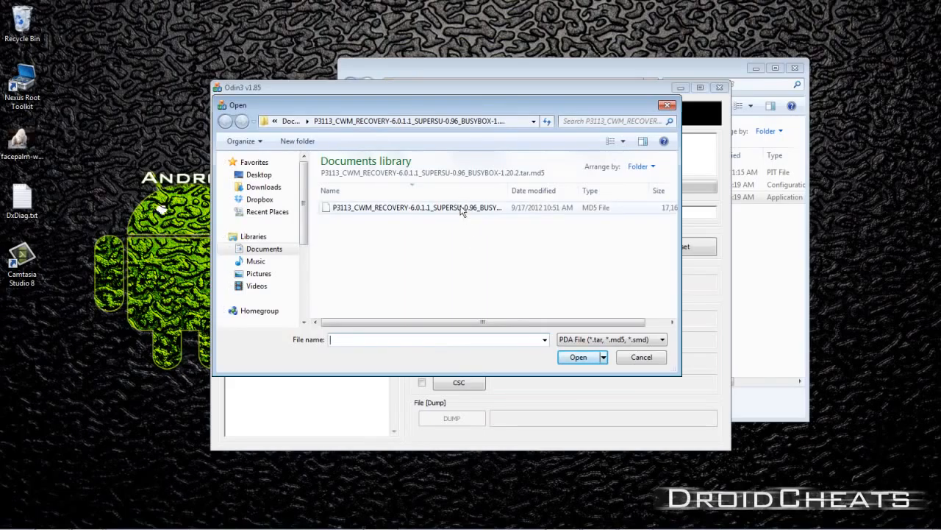
{"action": "mouse_move", "coordinate": [403, 211]}
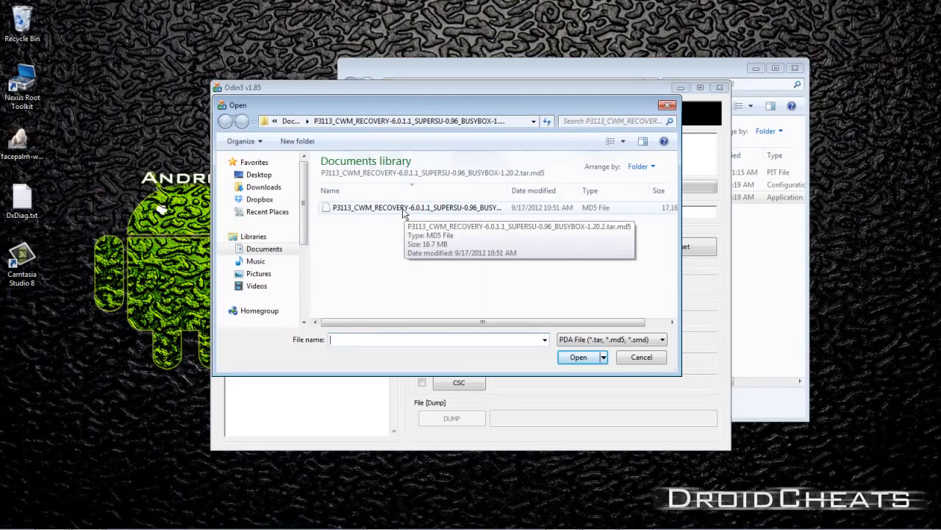
{"action": "left_click", "coordinate": [578, 358]}
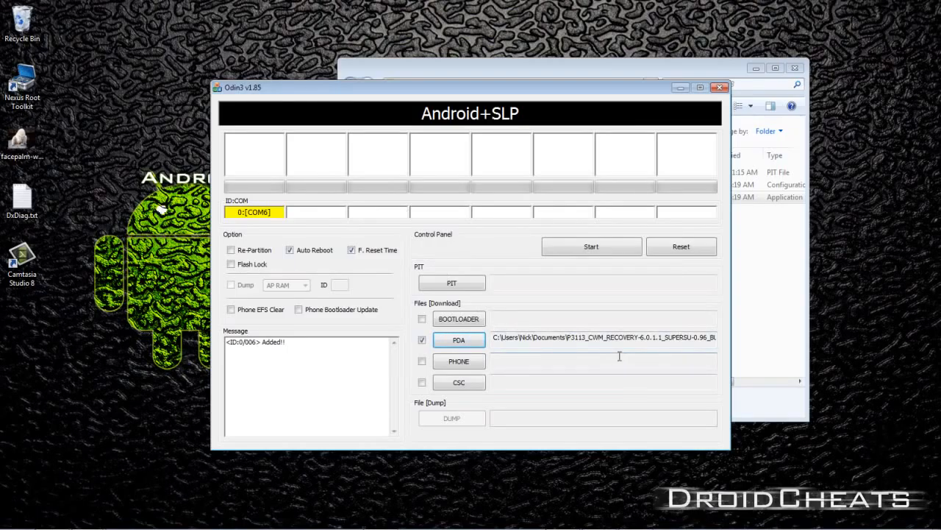
{"action": "mouse_move", "coordinate": [459, 361]}
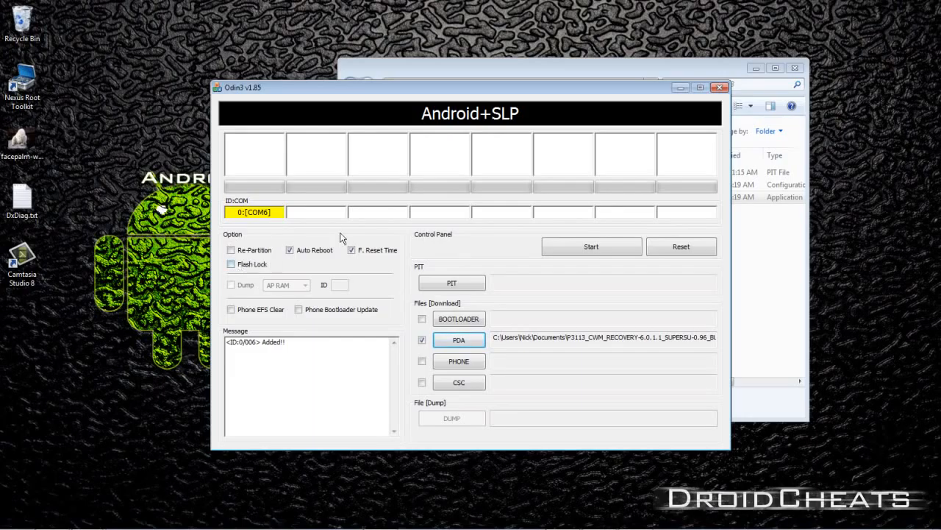
{"action": "mouse_move", "coordinate": [306, 239]}
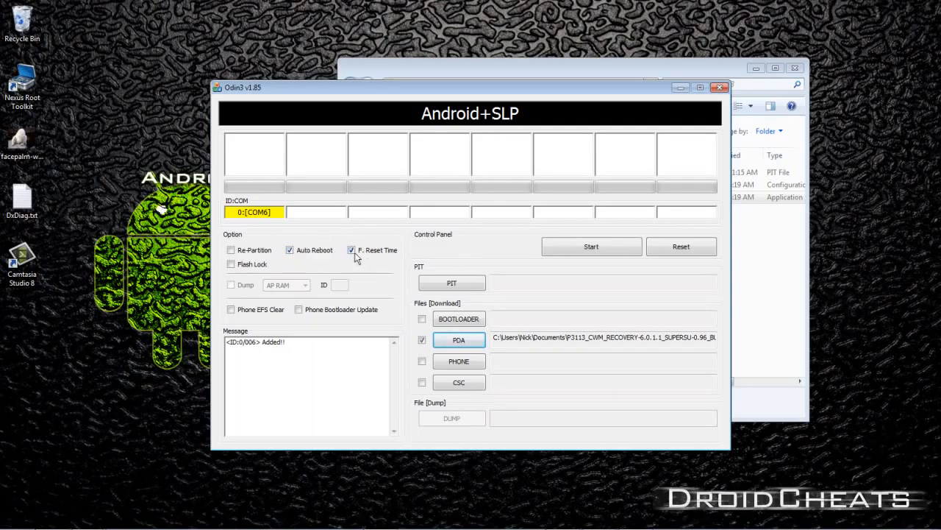
- Uncheck F. Reset Time, leaving Auto Reboot checked
{"action": "left_click", "coordinate": [352, 250]}
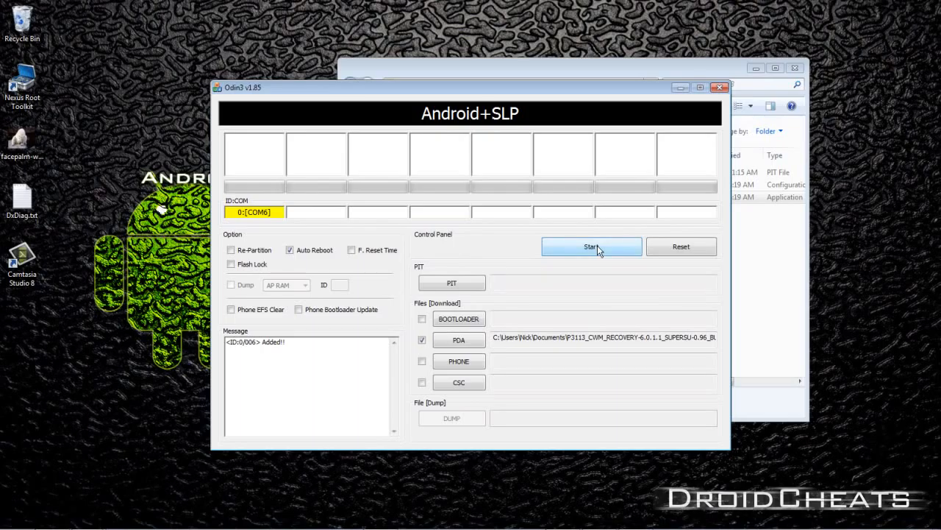
- Start the flash and wait for Odin3 to complete writing the recovery package
{"action": "left_click", "coordinate": [591, 247]}
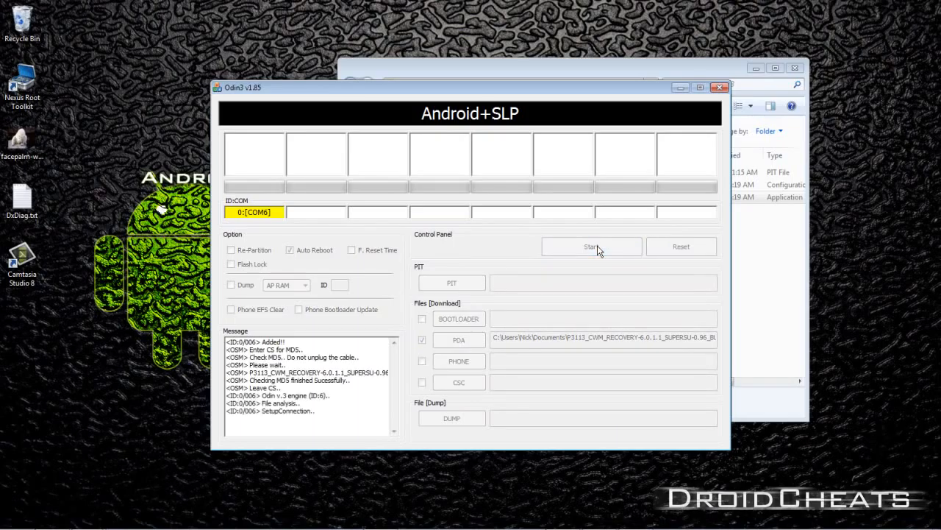
{"action": "left_click", "coordinate": [592, 247]}
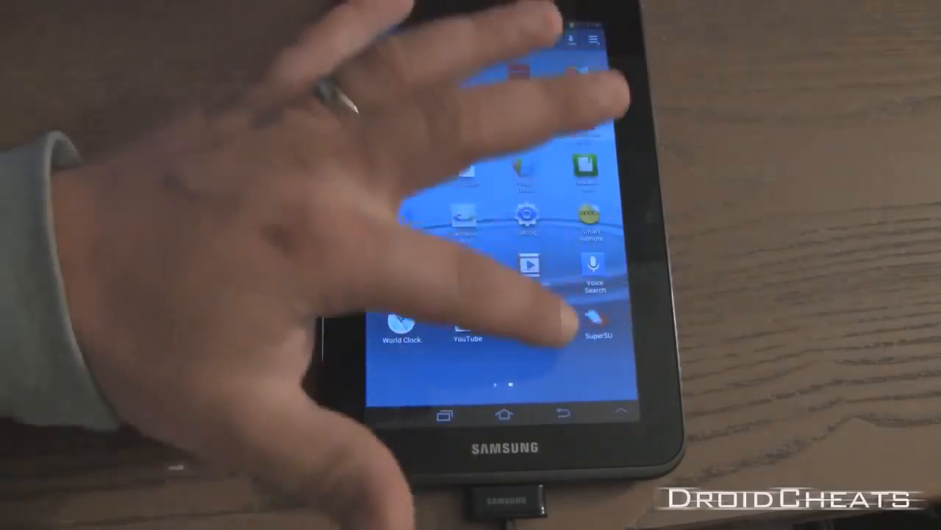
- Update the SU binary in SuperSU, confirm the success message, and return home
{"action": "left_click", "coordinate": [596, 331]}
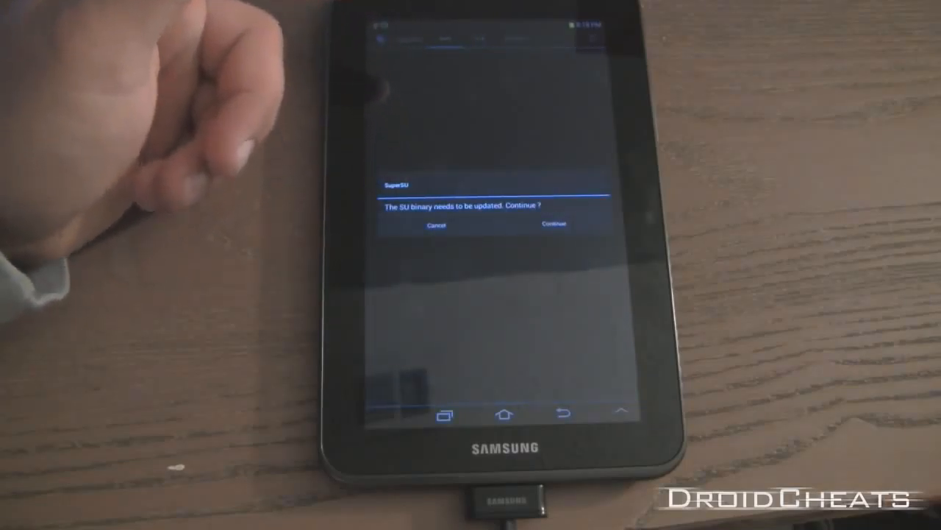
{"action": "left_click", "coordinate": [553, 224]}
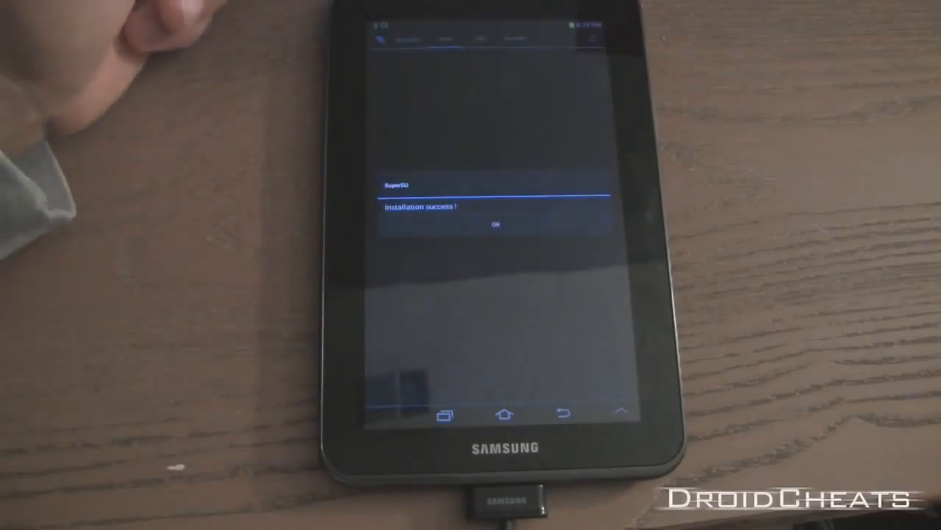
{"action": "left_click", "coordinate": [496, 223]}
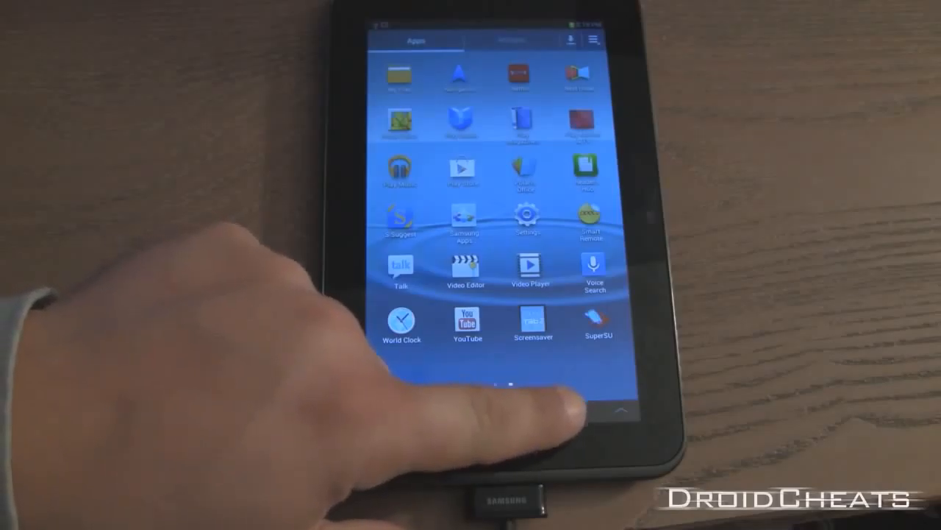
{"action": "left_click", "coordinate": [505, 413]}
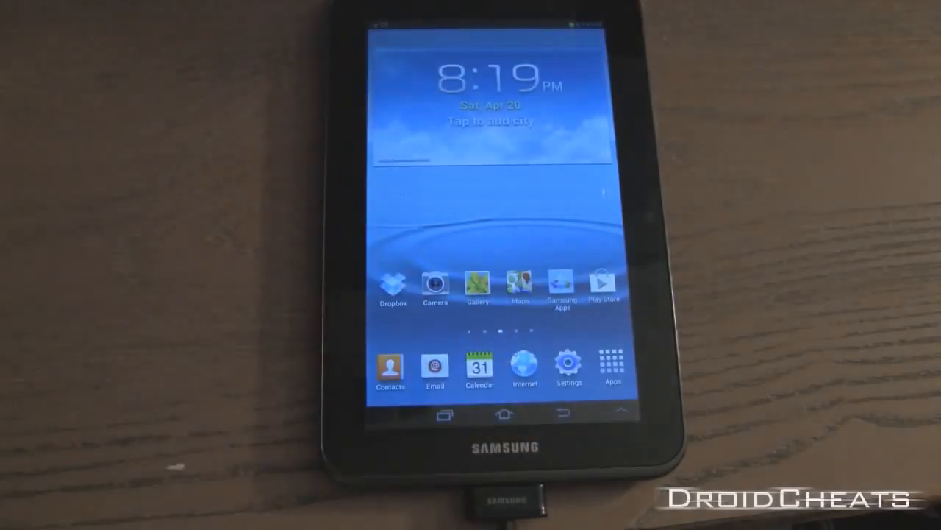